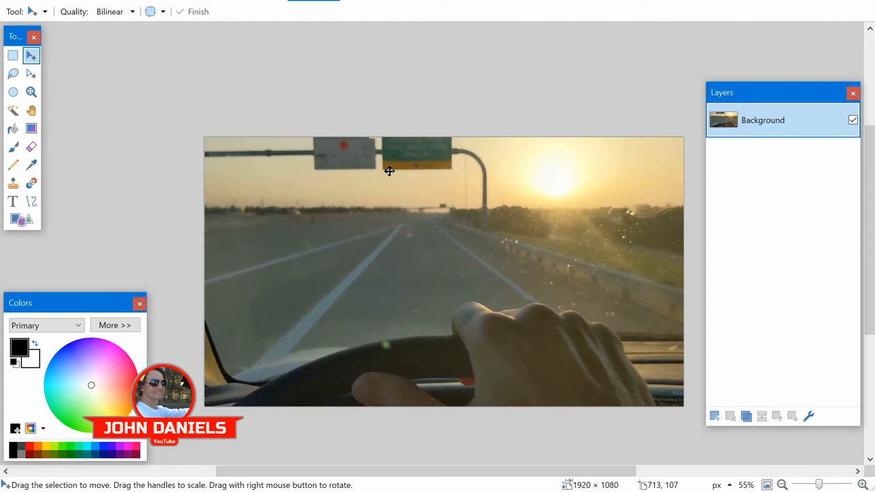
- Browse the Effects menu's Photo submenu toward Fade Edge
click(315, 2)
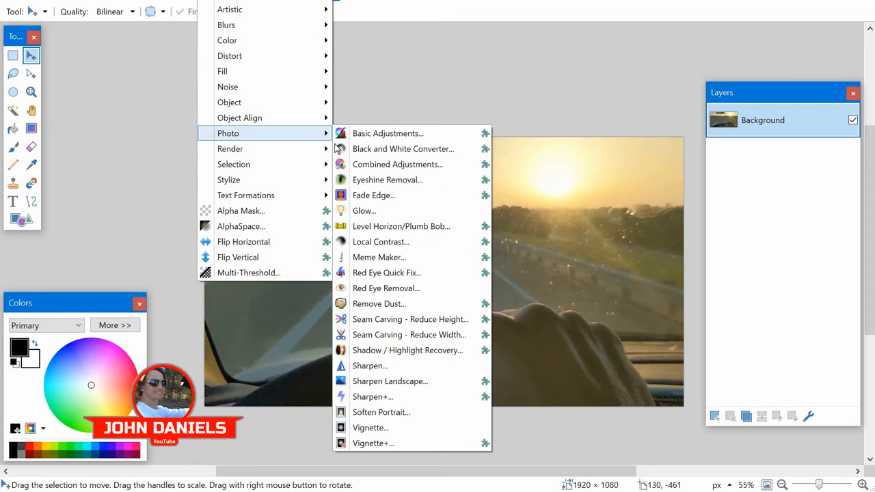
mouse_move(372, 194)
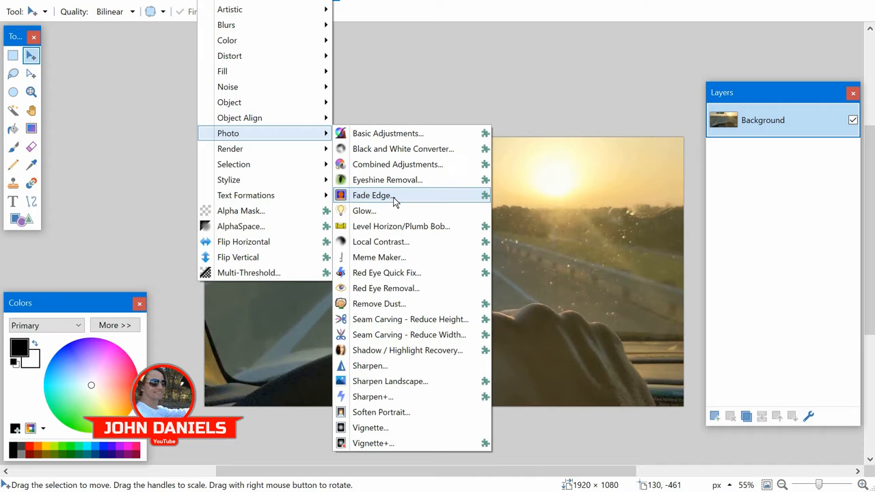
- Apply Fade Edge to the road photo with width 77 and power 1.32
click(372, 194)
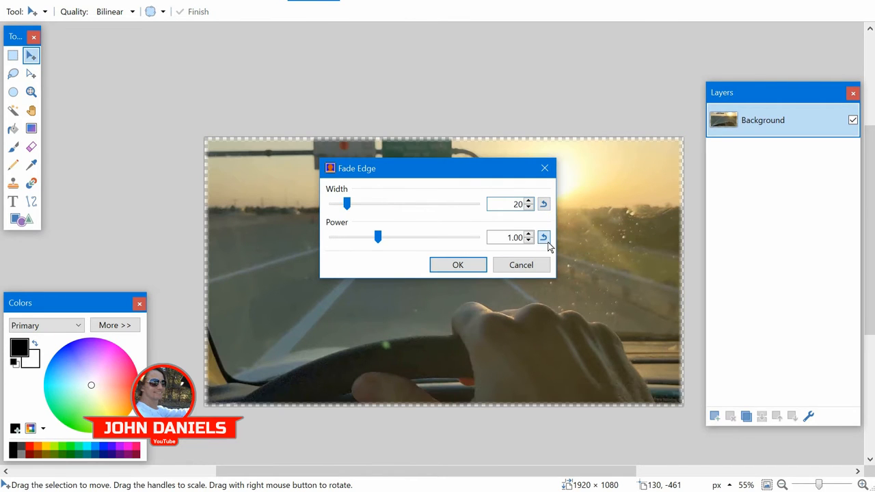
drag(348, 204, 348, 203)
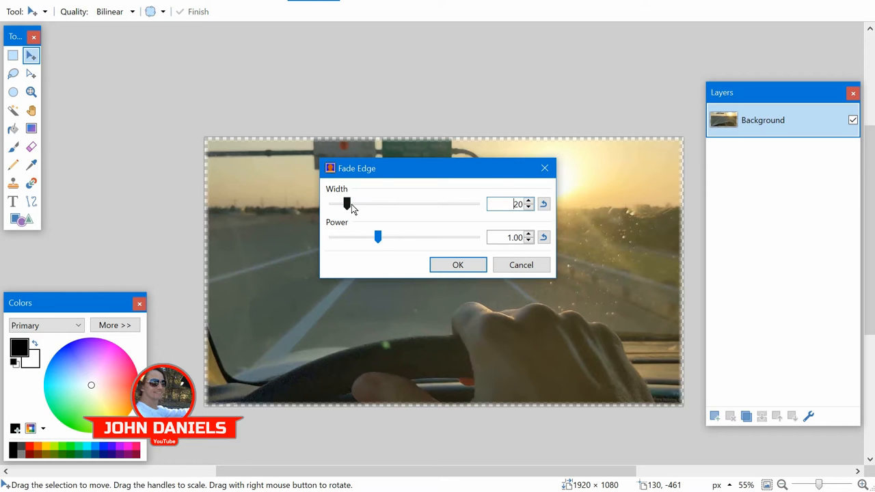
drag(348, 203, 385, 202)
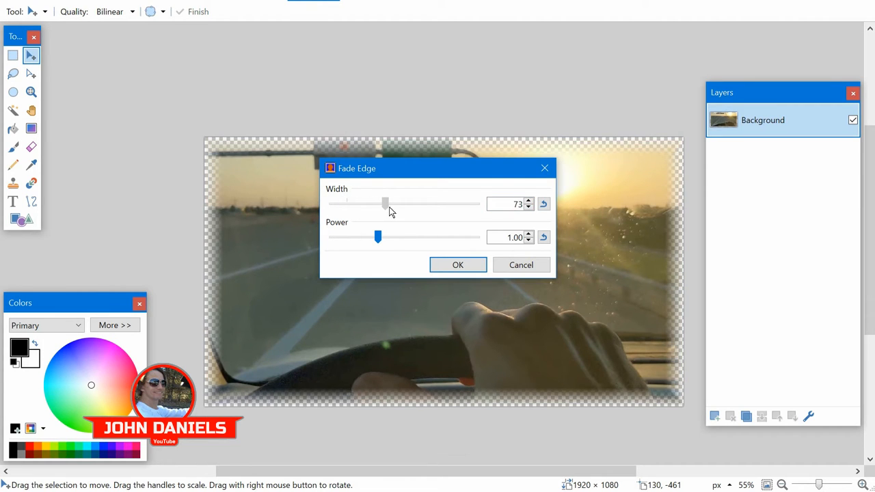
drag(377, 238, 364, 238)
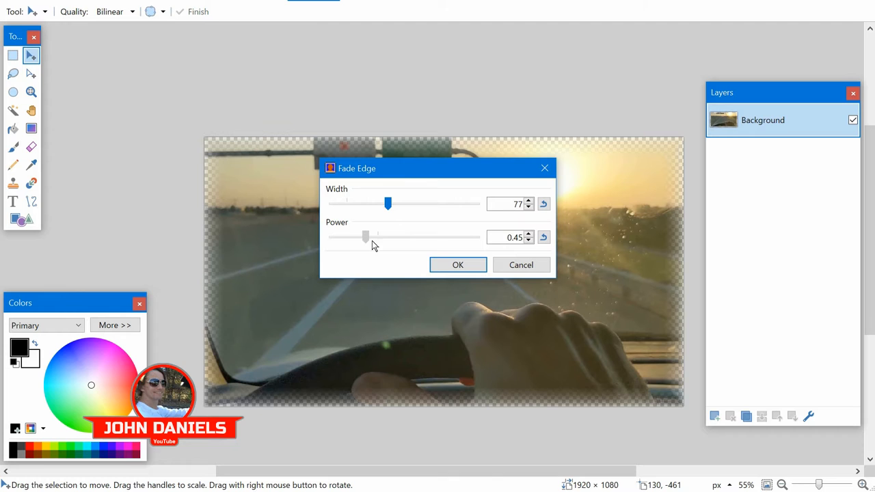
drag(367, 236, 384, 236)
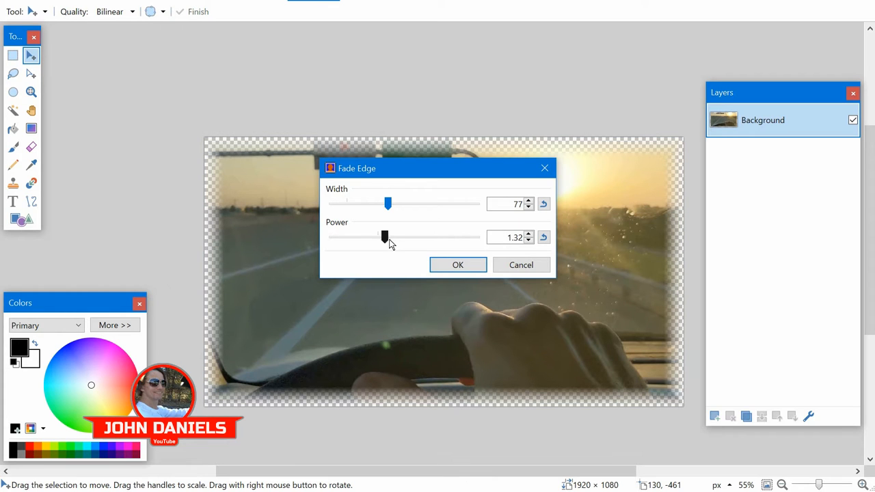
click(457, 265)
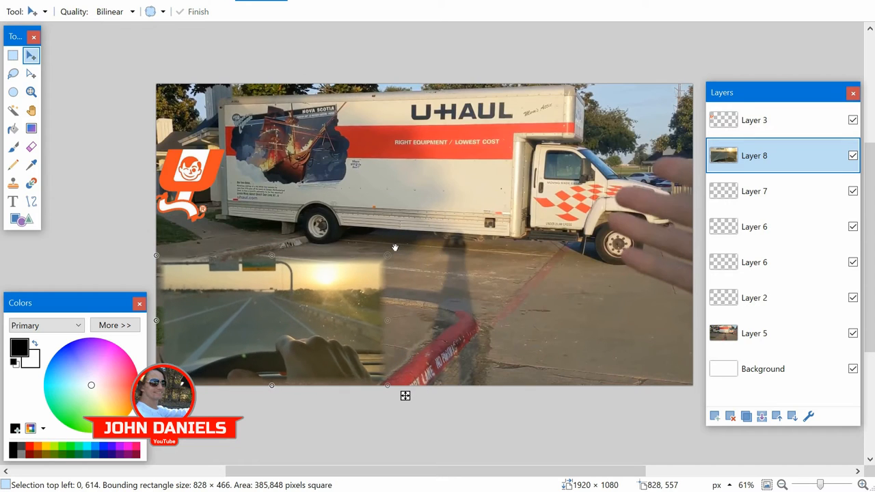
- Position the pasted road photo layer in the lower left of the U-Haul composite
drag(394, 246, 300, 303)
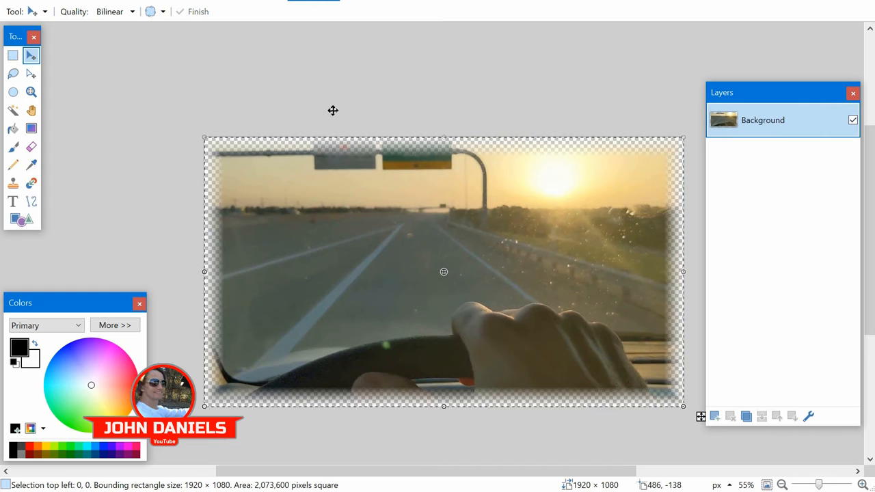
- Undo the Fade Edge so the road photo's edges are restored
click(30, 146)
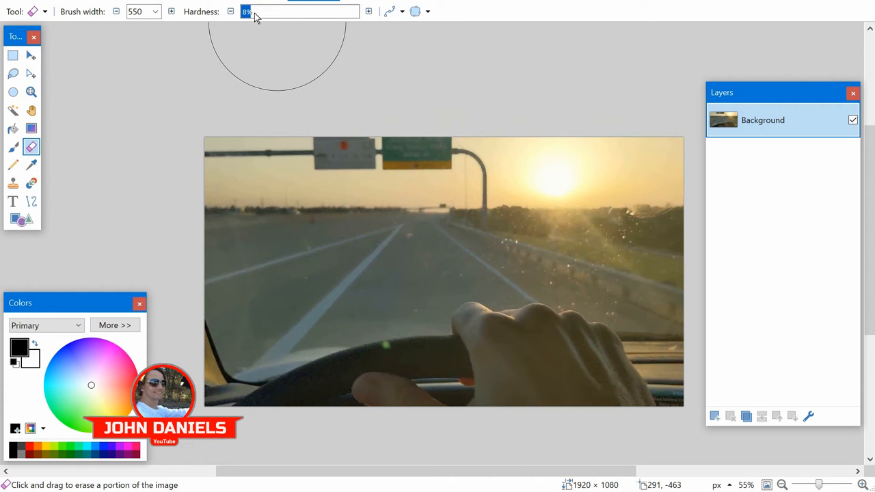
mouse_move(245, 110)
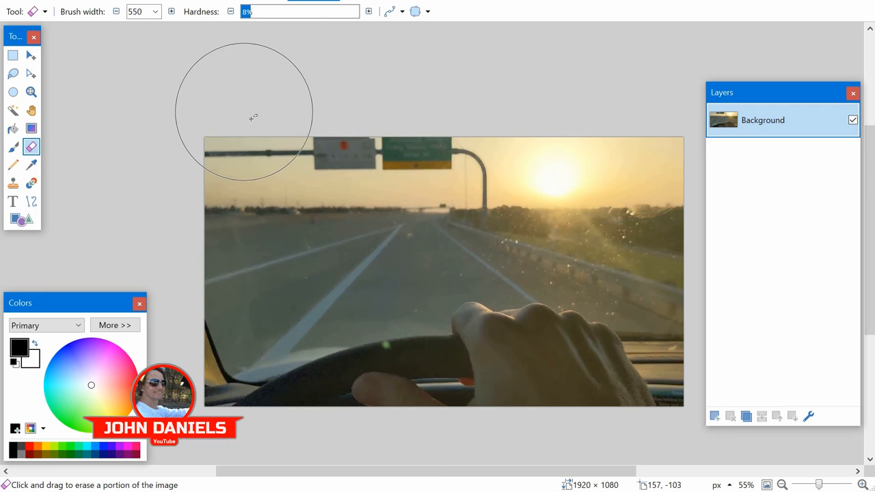
mouse_move(282, 144)
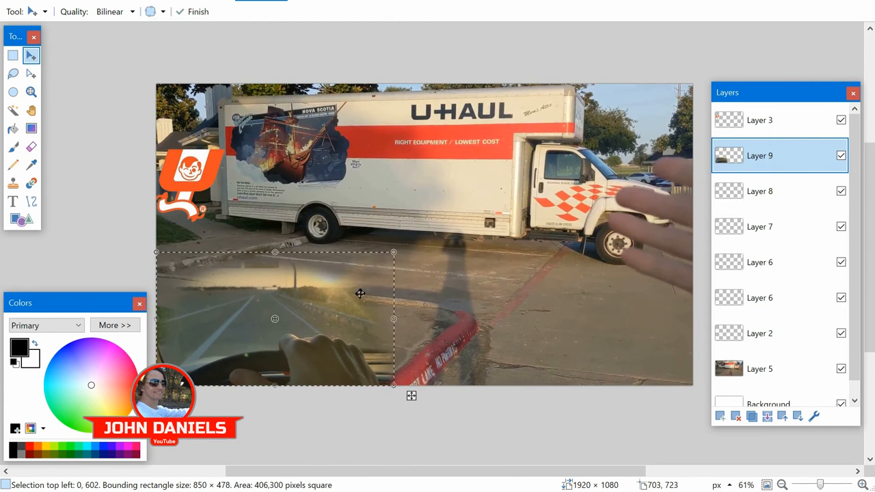
- Try the road photo on the right pavement, then settle it in the lower left corner
drag(361, 294, 621, 305)
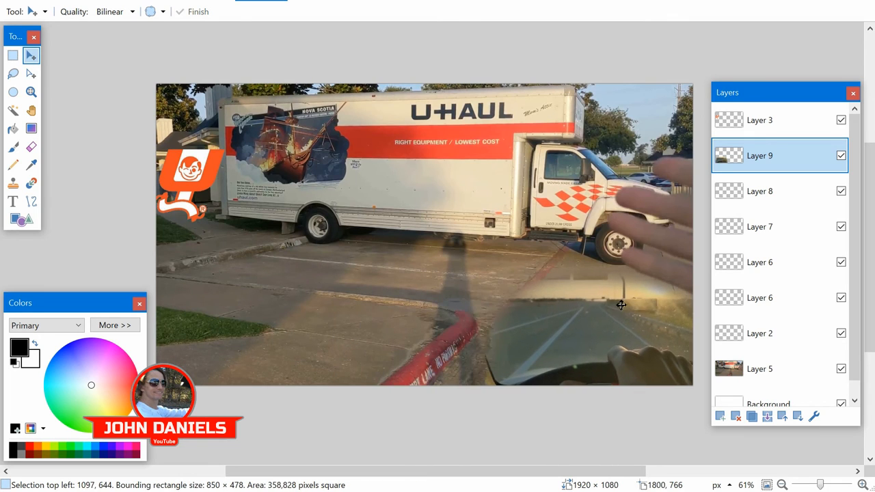
drag(621, 305, 350, 298)
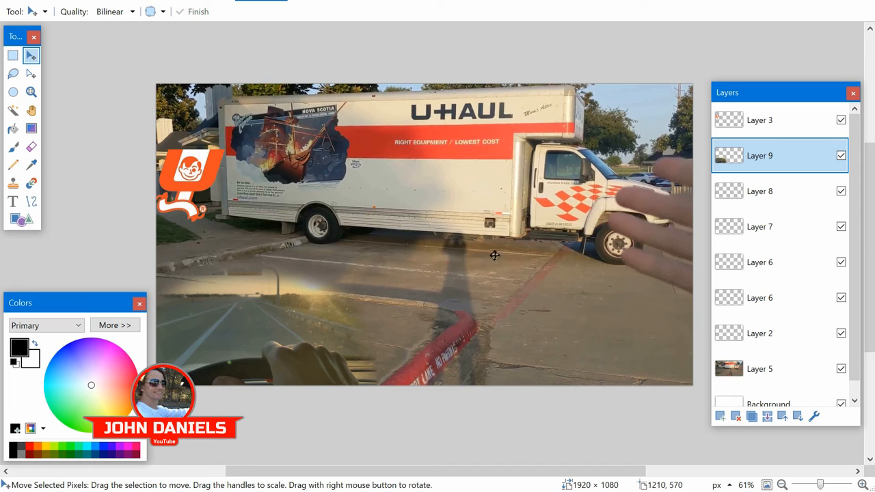
mouse_move(478, 260)
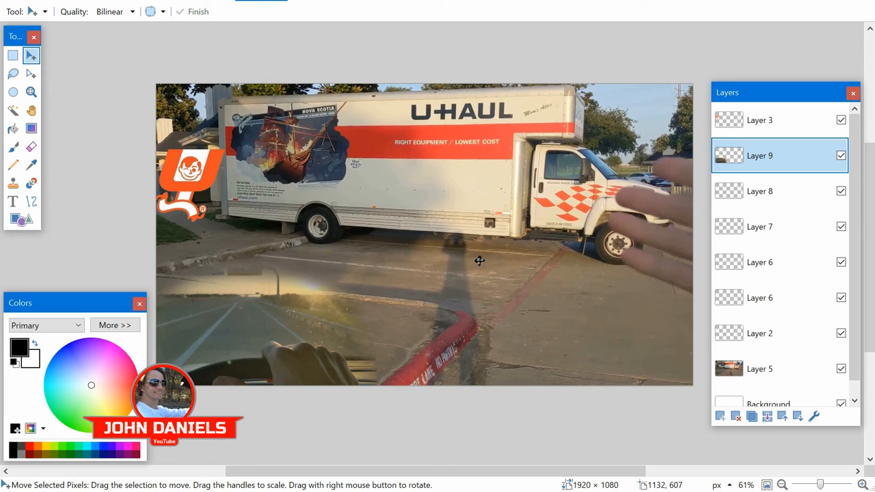